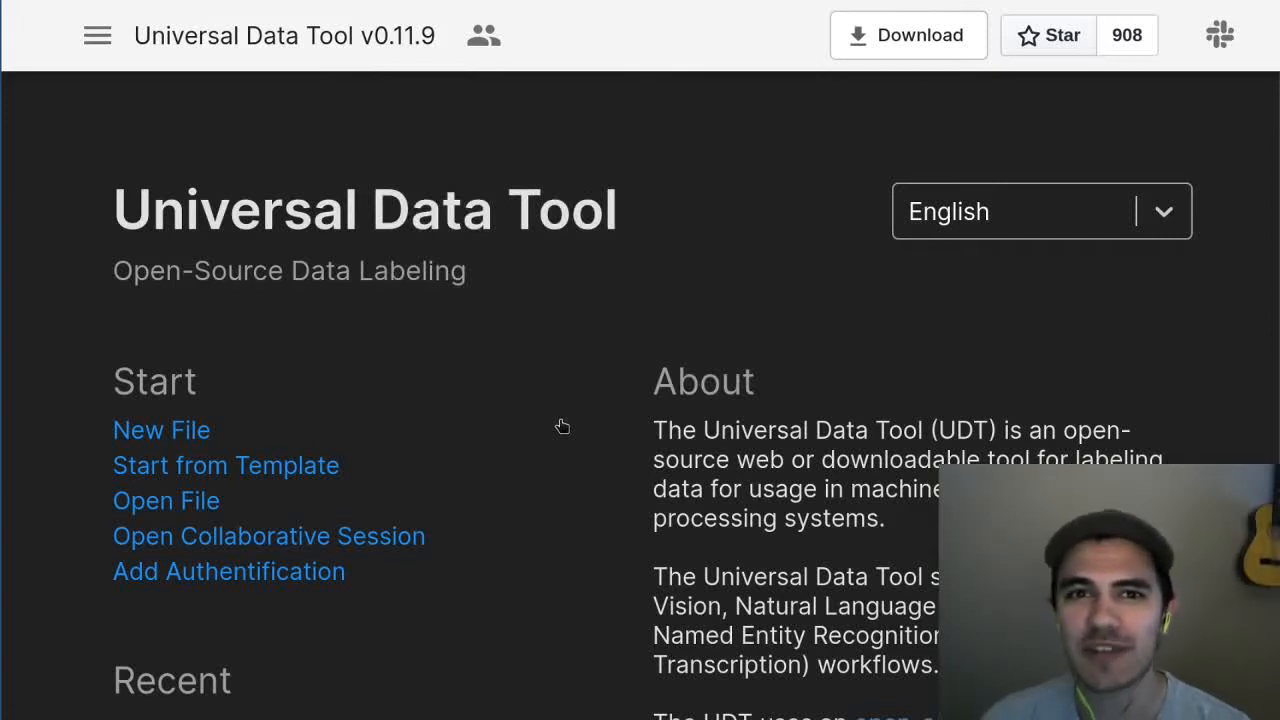
Open the Add Authentication options (AWS Cognito, AWS S3 IAM, Proxy) from the start page.
click(228, 571)
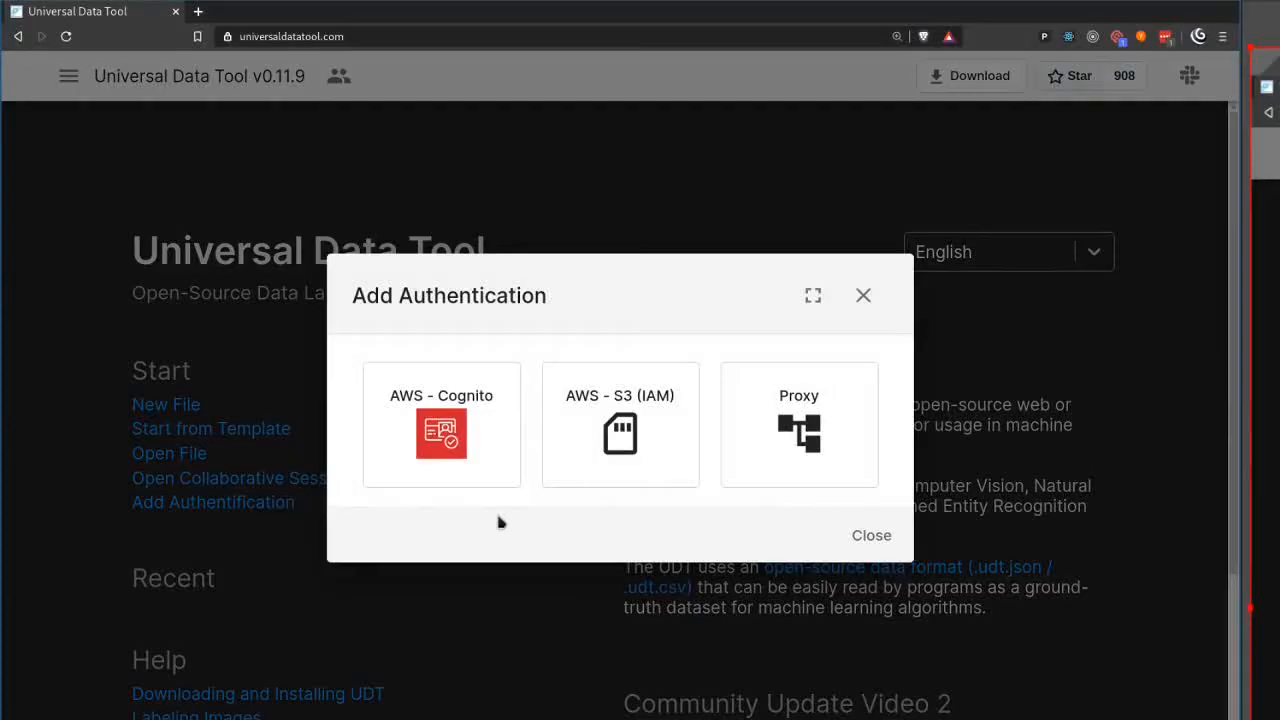
mouse_move(705, 495)
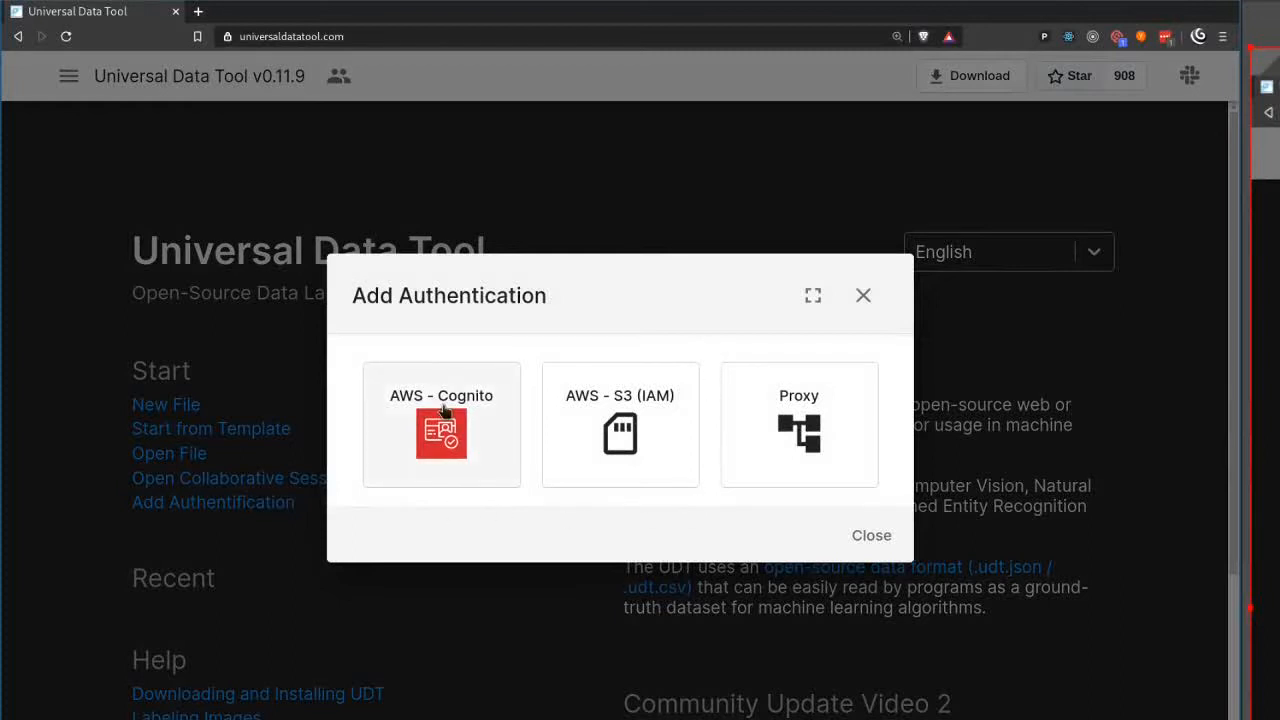
mouse_move(620, 435)
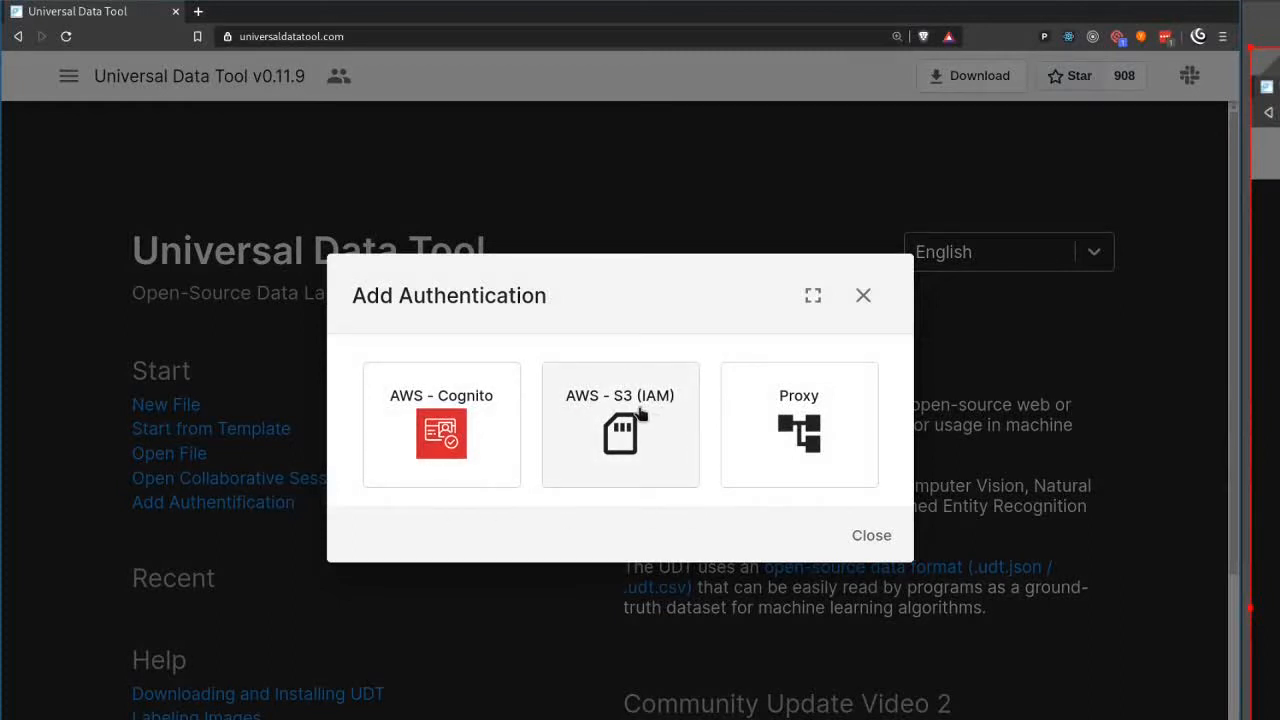
Choose AWS S3 (IAM) authentication and focus the empty Access Key ID field.
click(619, 424)
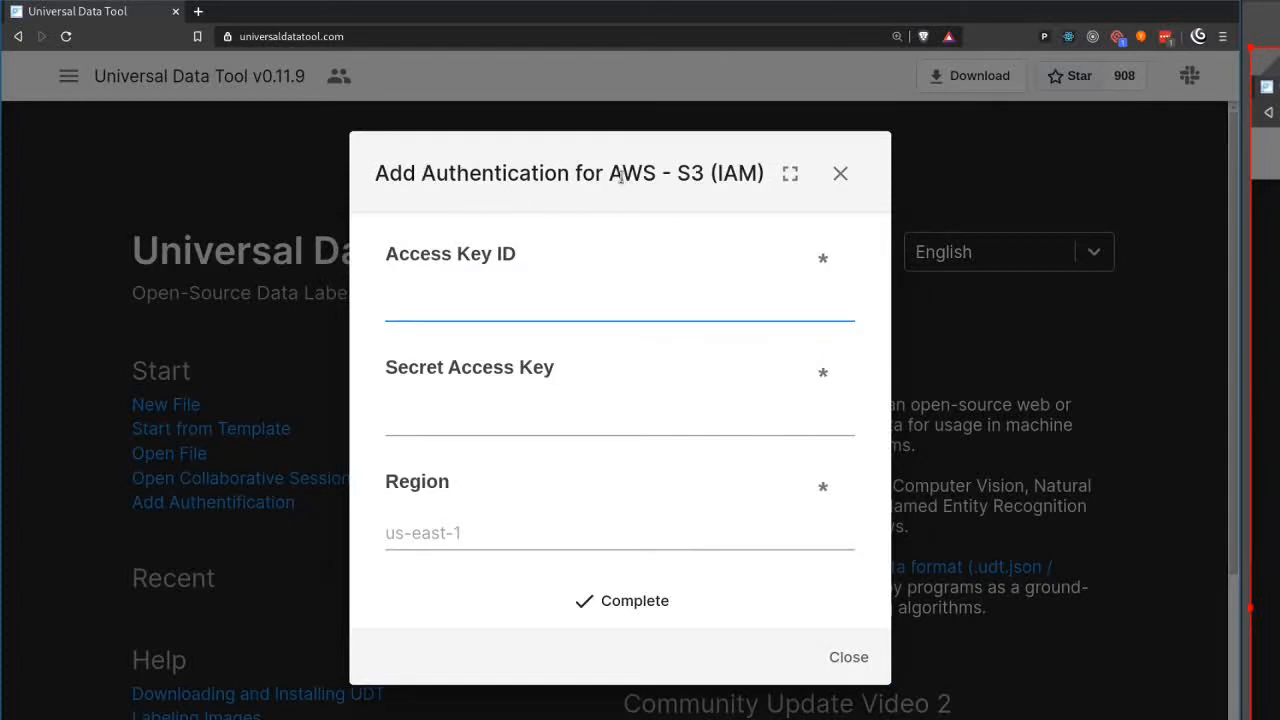
mouse_move(438, 280)
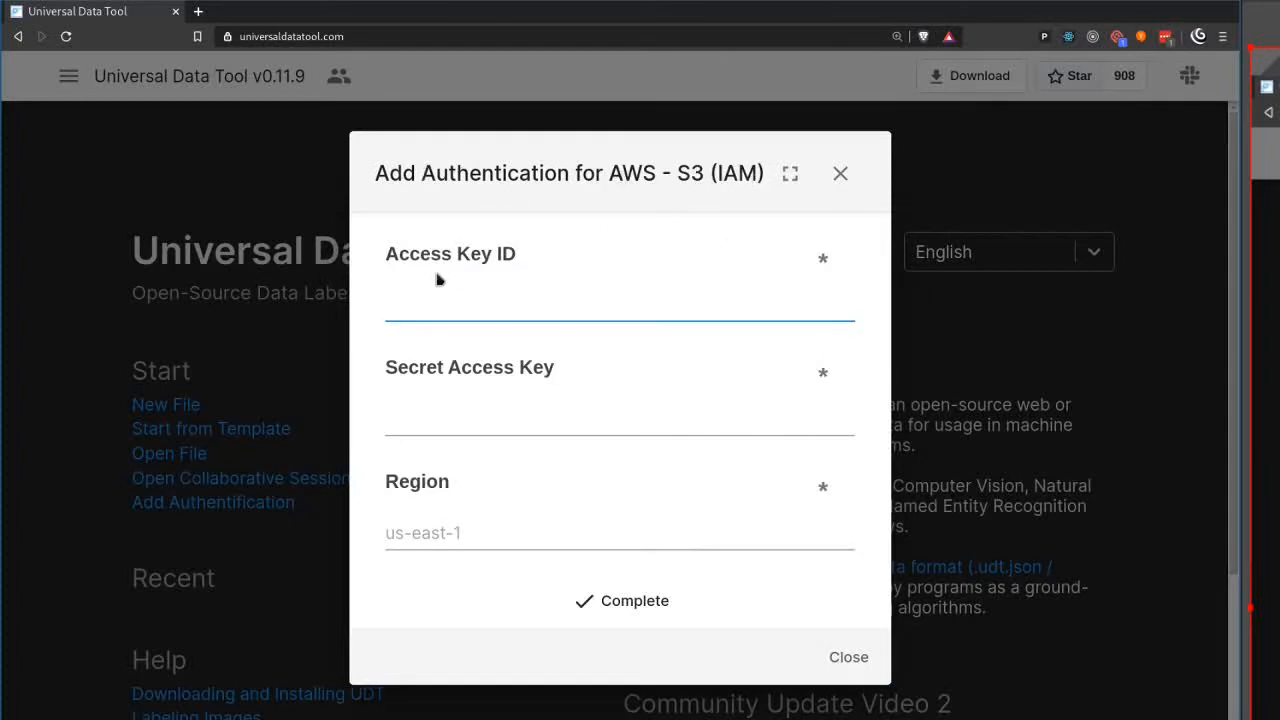
click(620, 305)
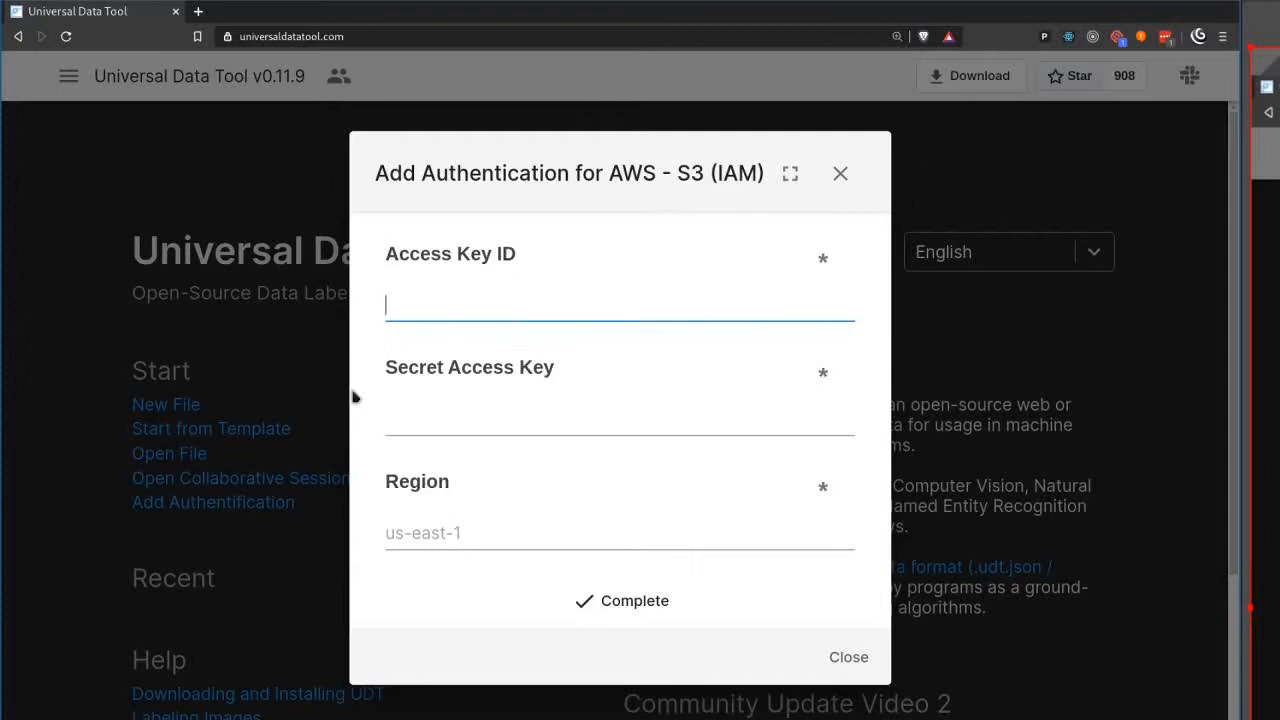
mouse_move(398, 503)
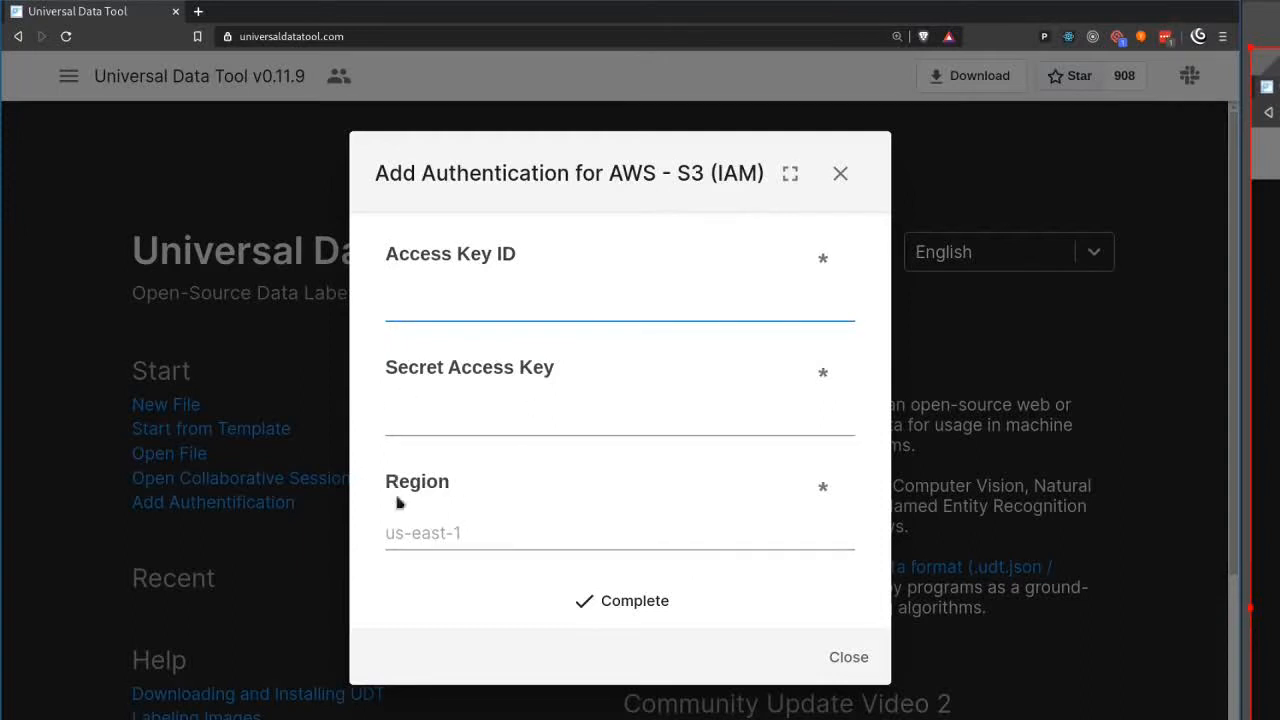
mouse_move(480, 515)
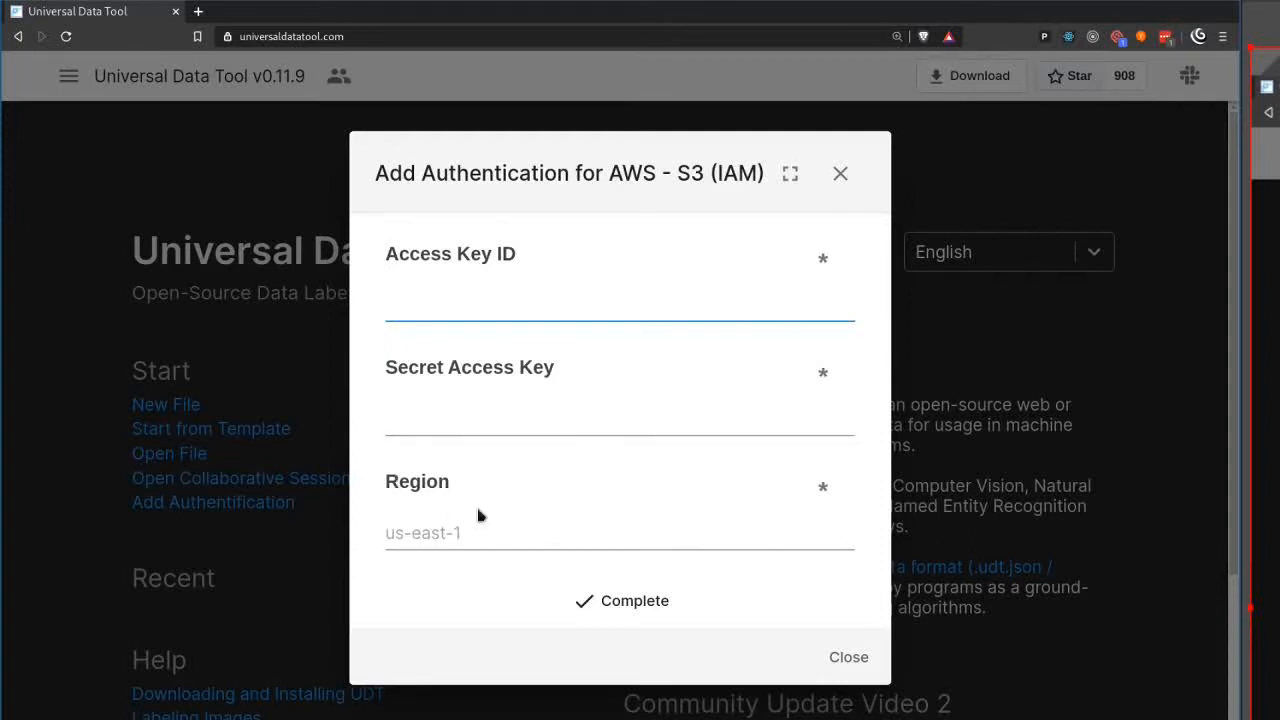
Switch to the Proxy authentication option to view its prefilled CORS proxy URL.
click(621, 600)
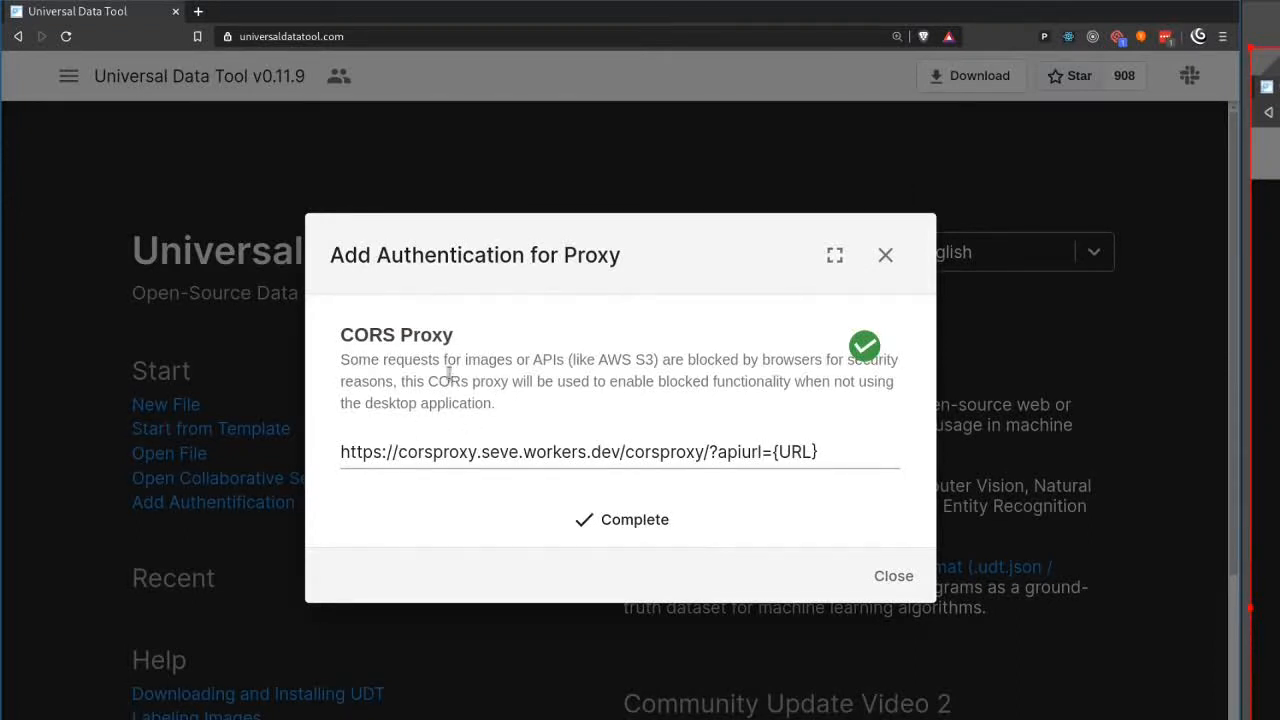
mouse_move(530, 424)
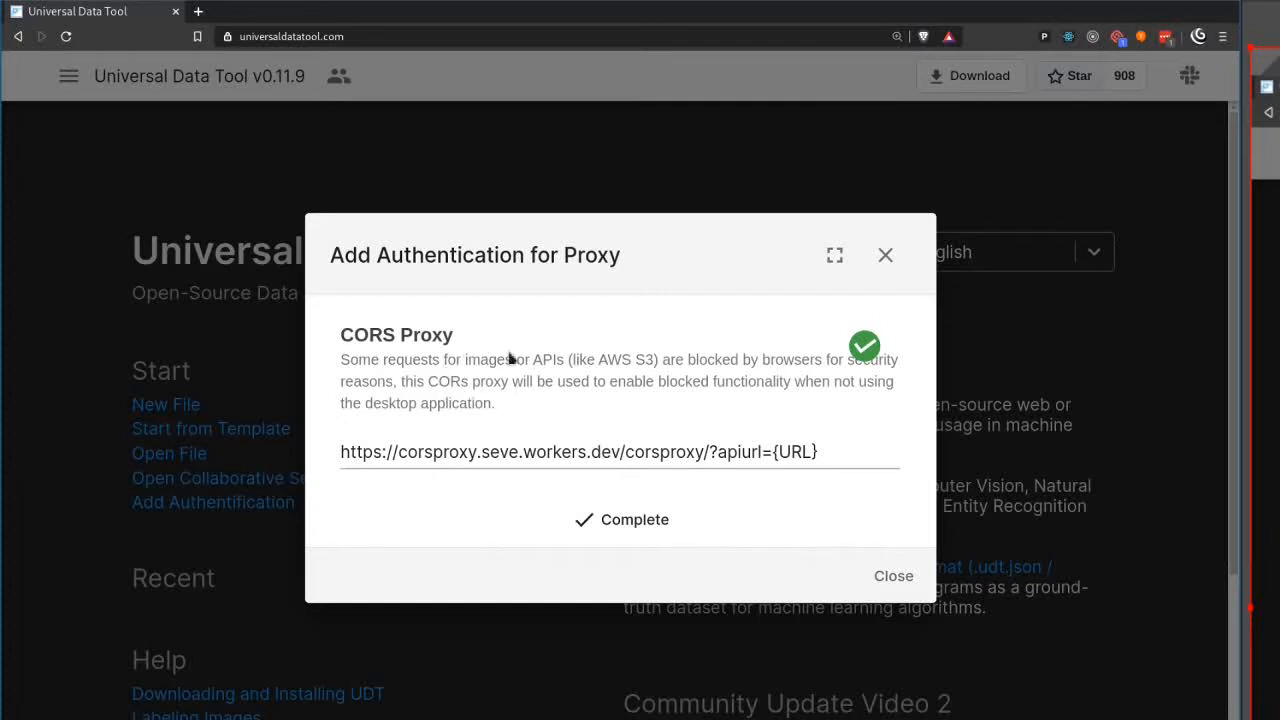
mouse_move(548, 375)
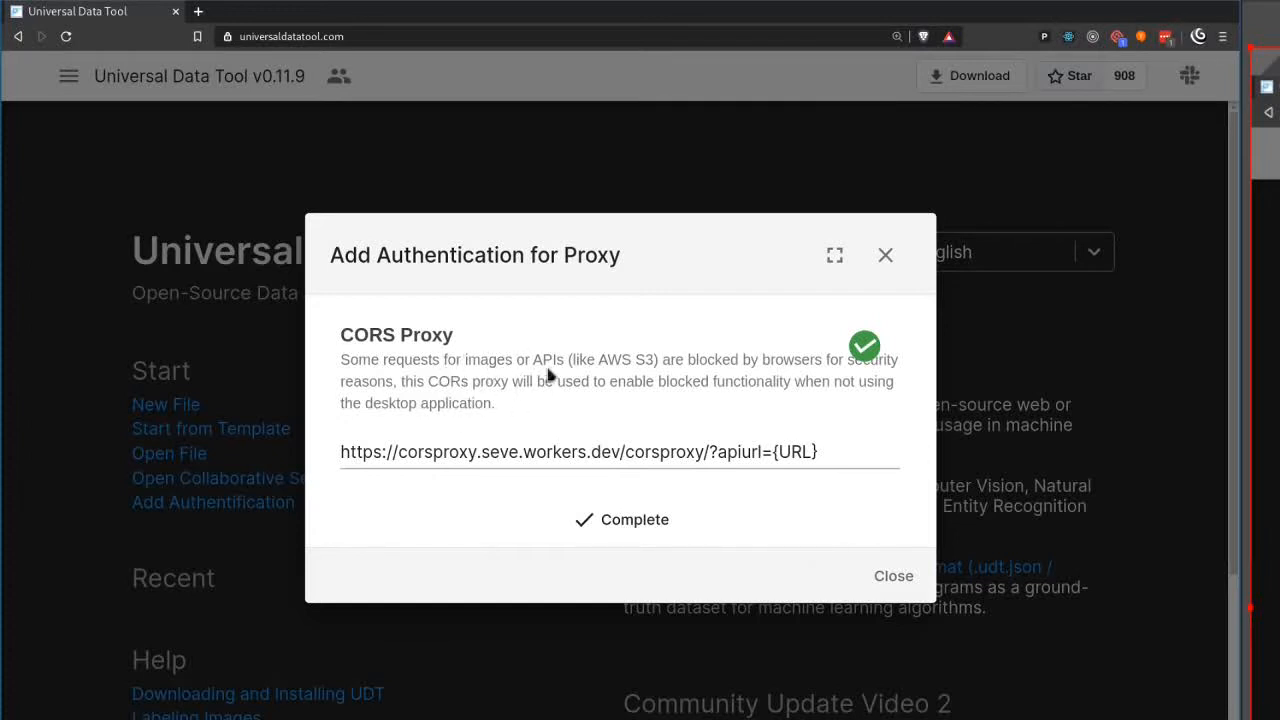
mouse_move(345, 336)
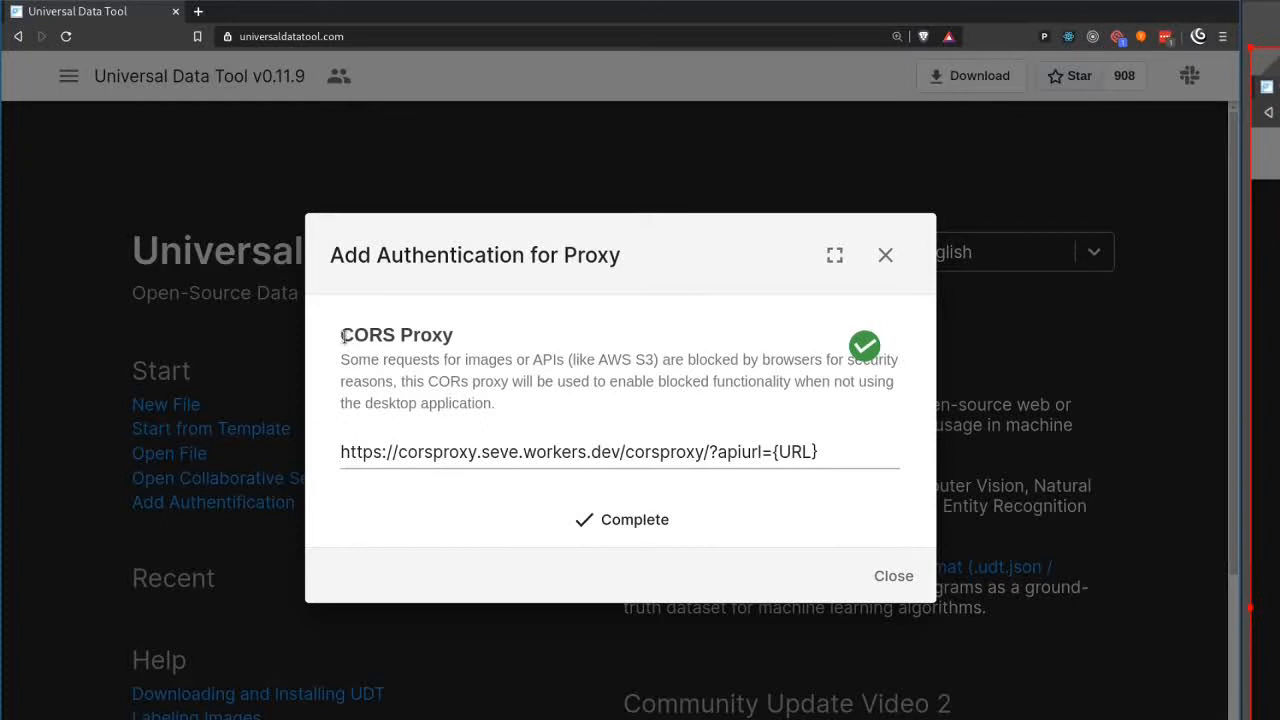
Close the Proxy form and browse into the asset.workaround.online bucket's developer-samples folder.
click(892, 575)
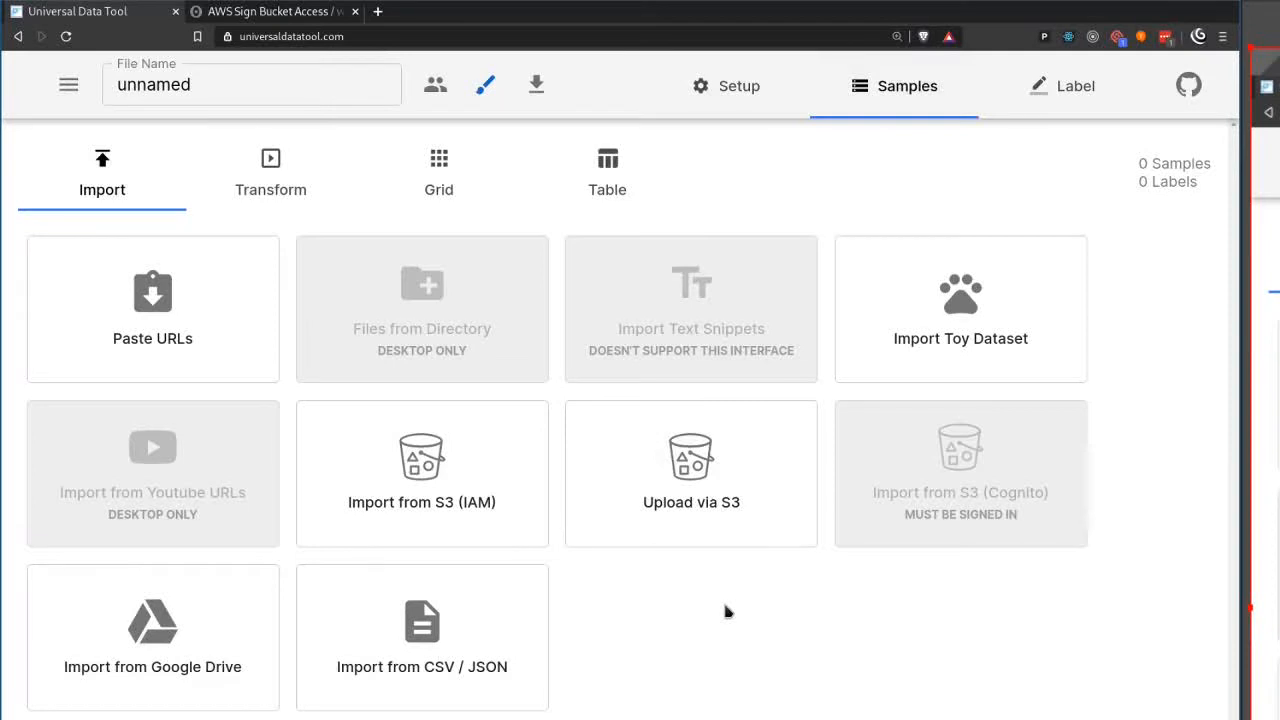
mouse_move(700, 519)
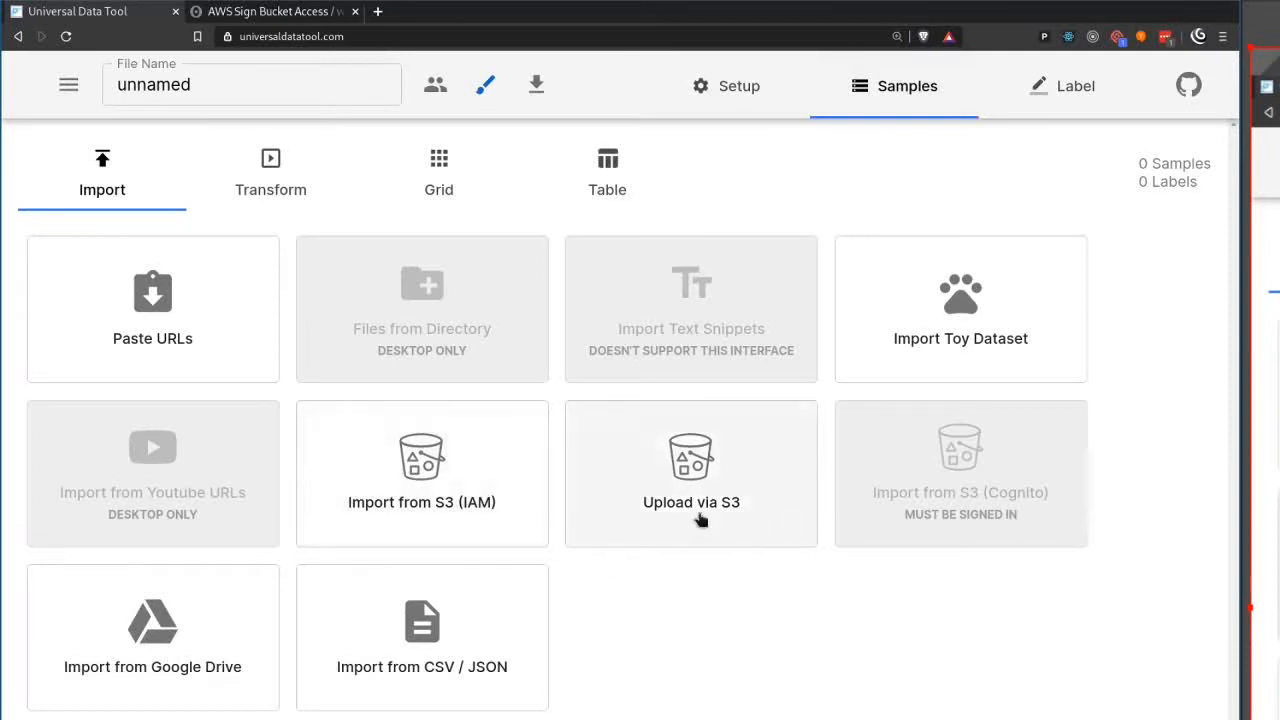
mouse_move(657, 520)
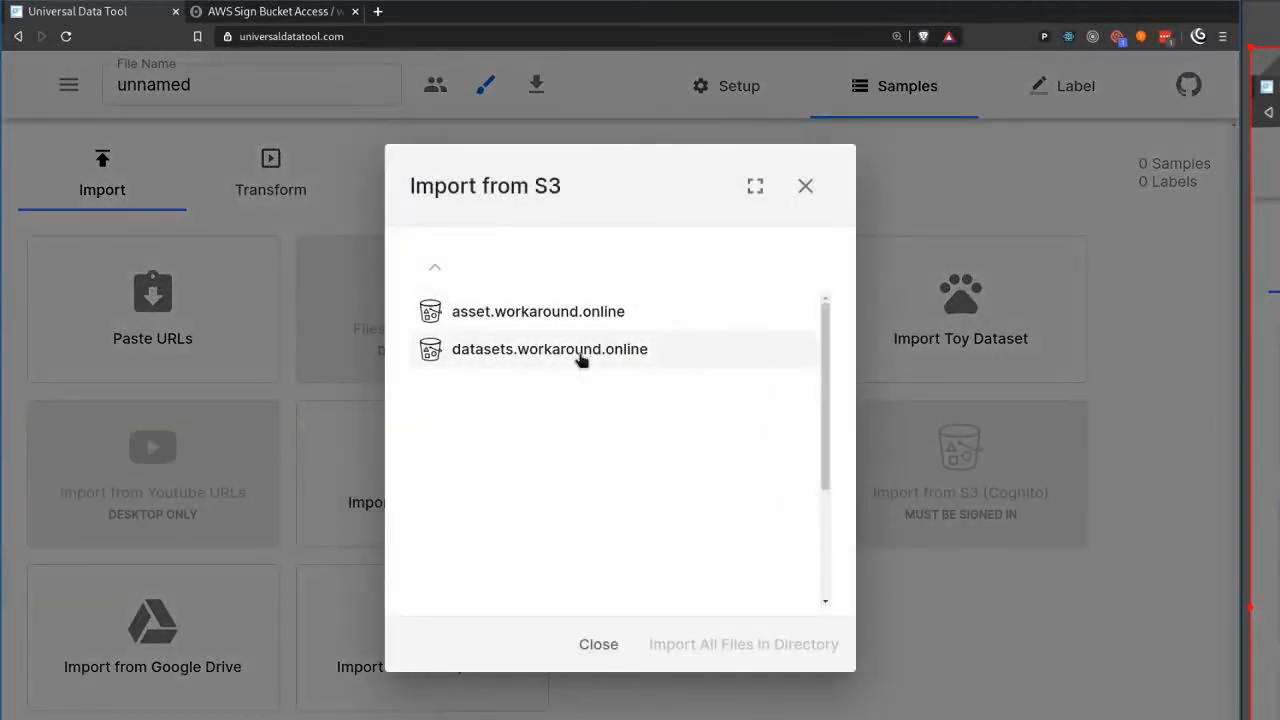
click(538, 311)
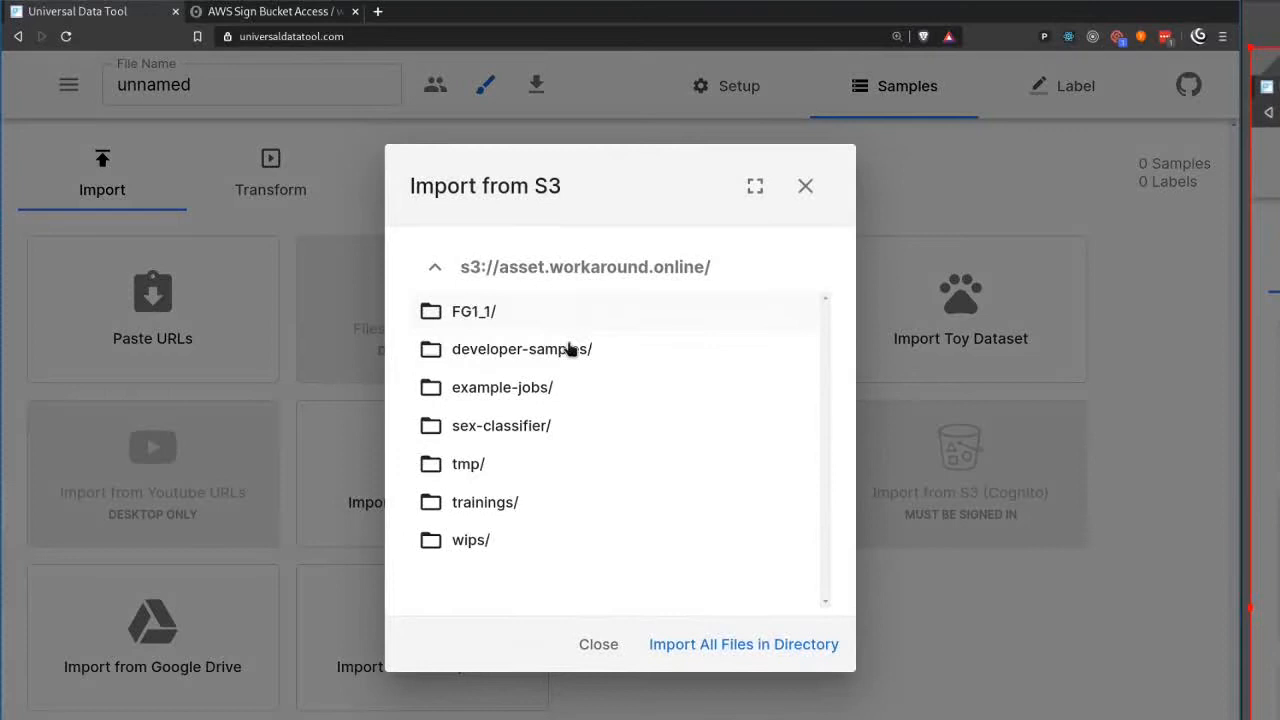
mouse_move(521, 348)
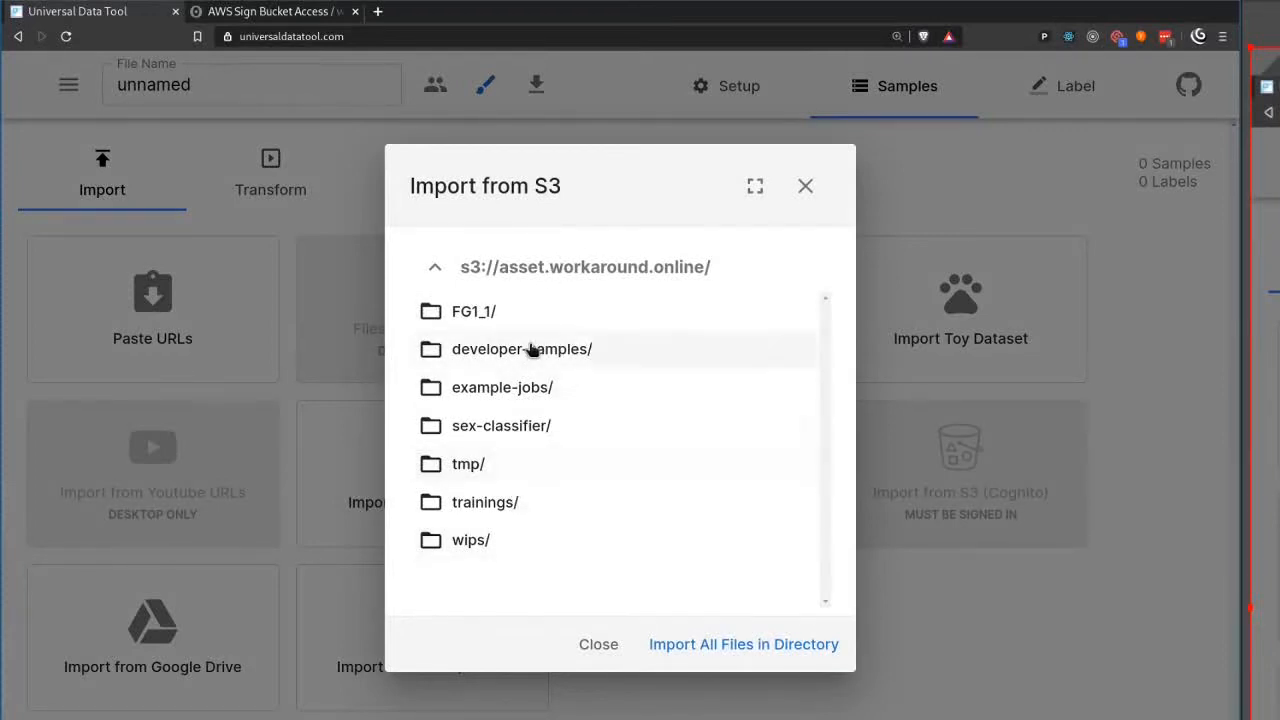
click(521, 349)
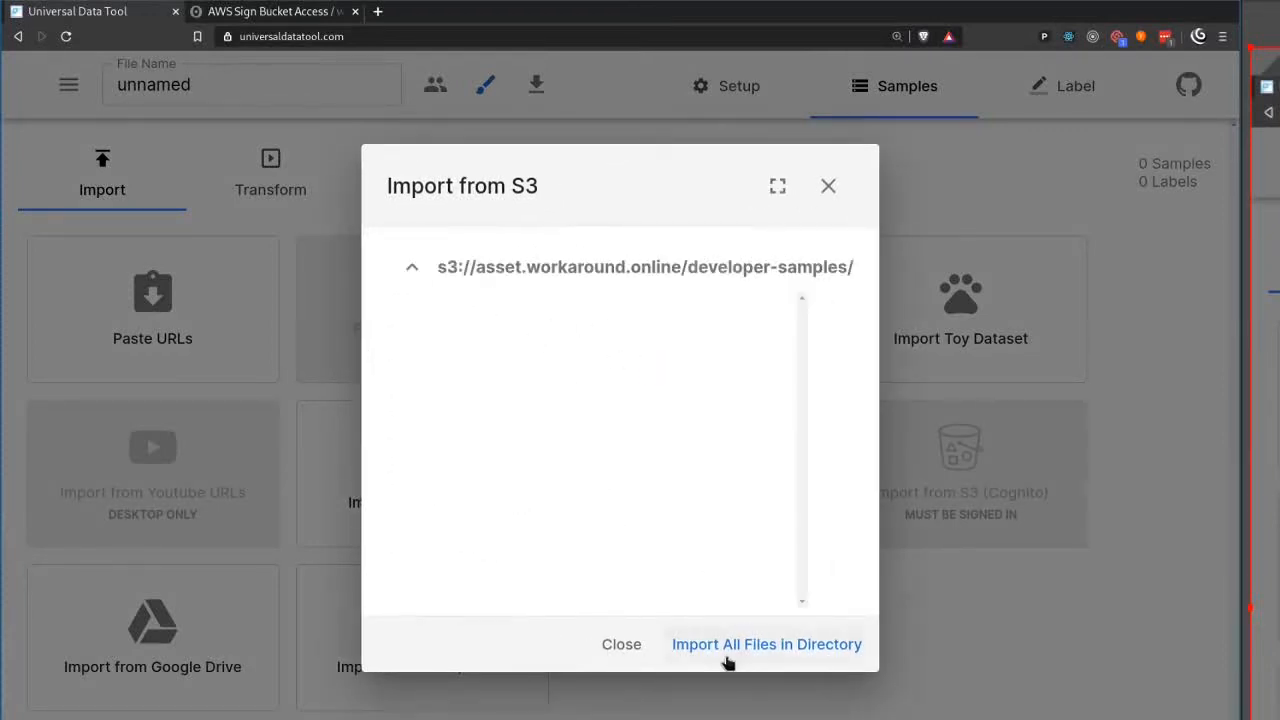
mouse_move(770, 625)
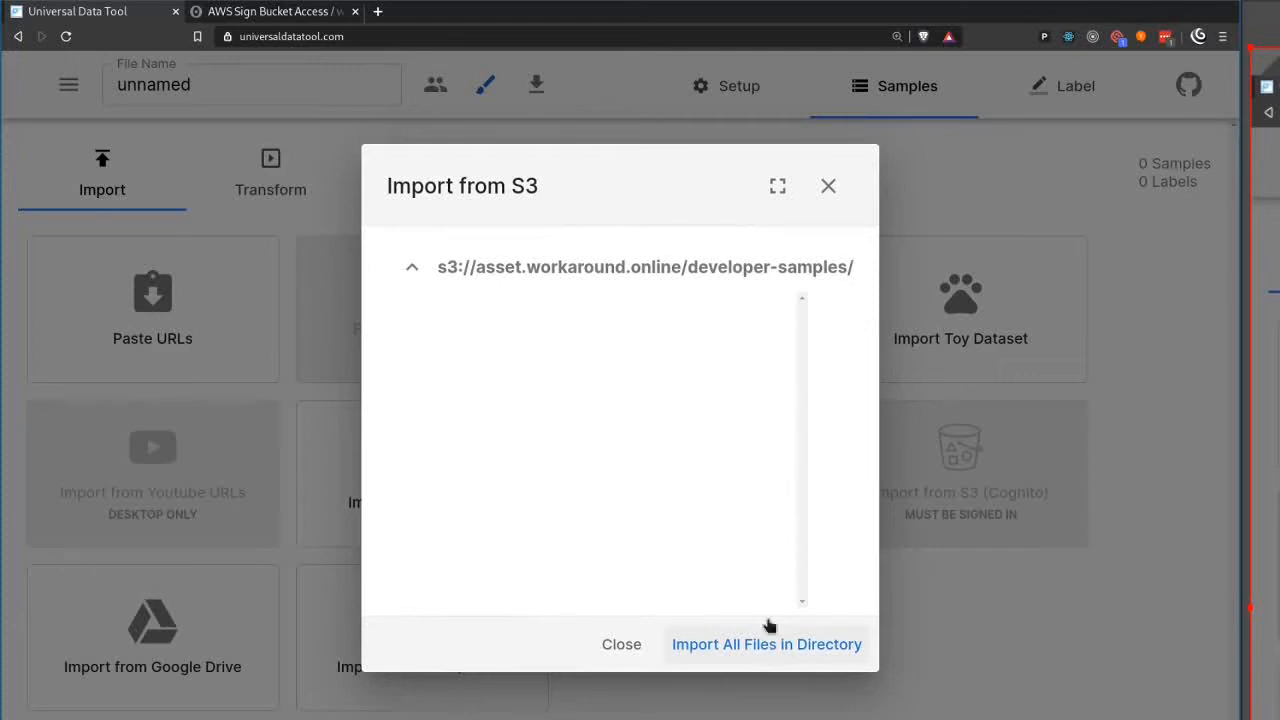
mouse_move(827, 186)
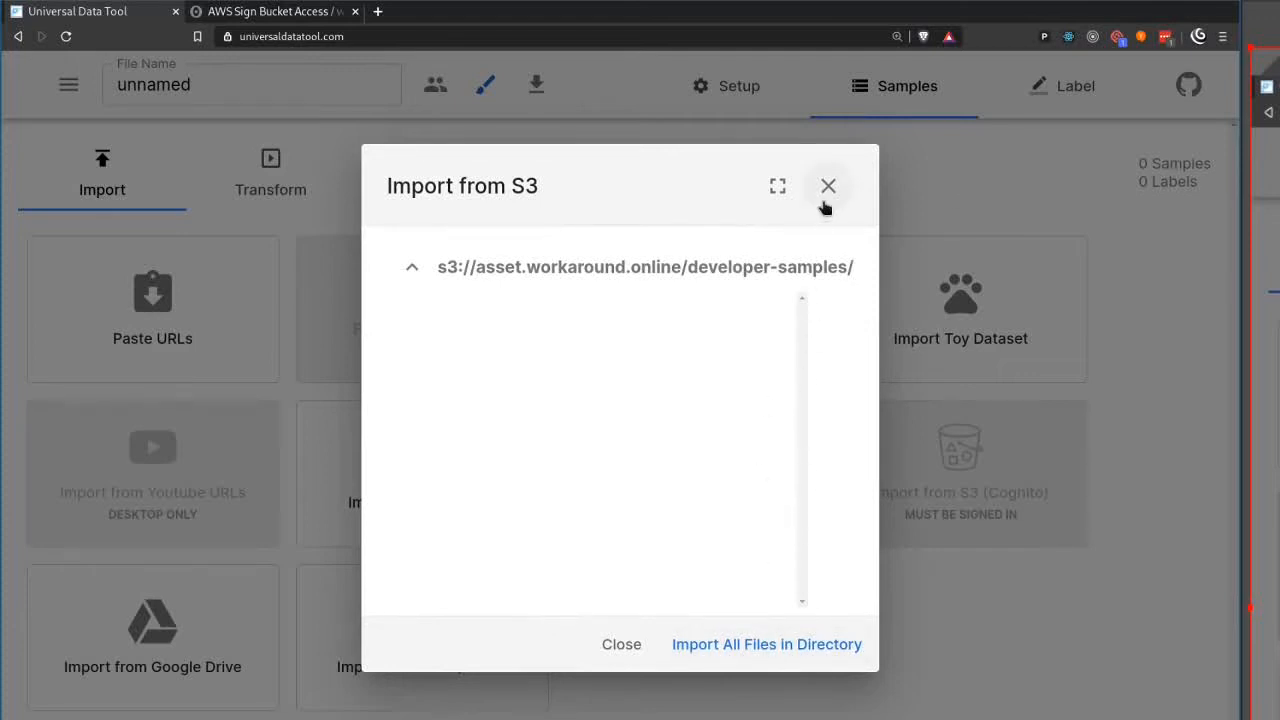
Create the folder some_new_folder in the bucket and choose it as the upload destination.
click(828, 186)
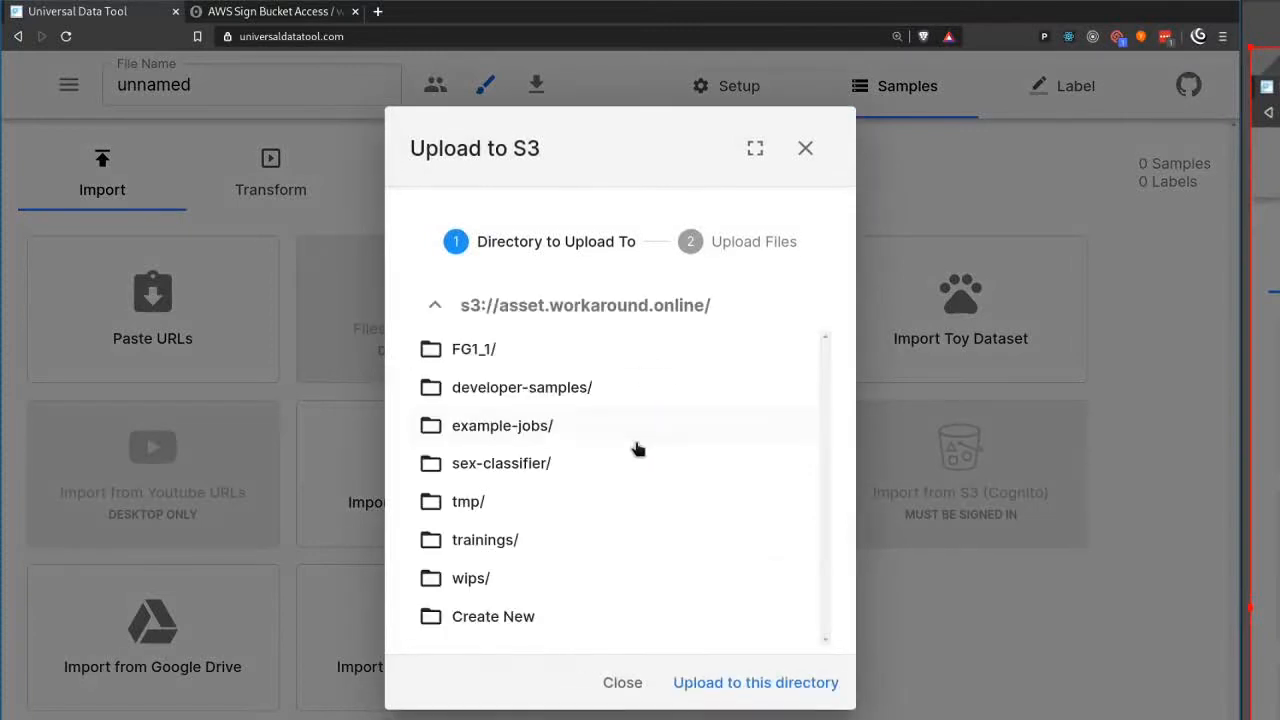
click(492, 616)
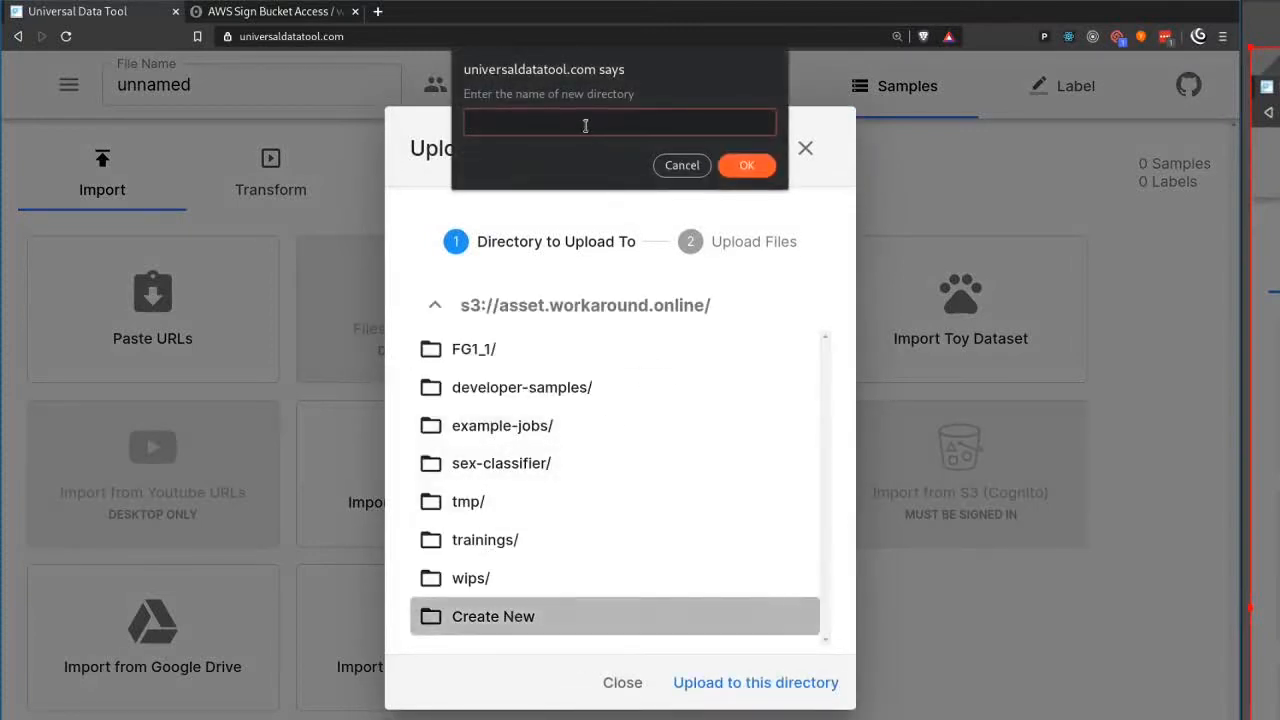
click(746, 165)
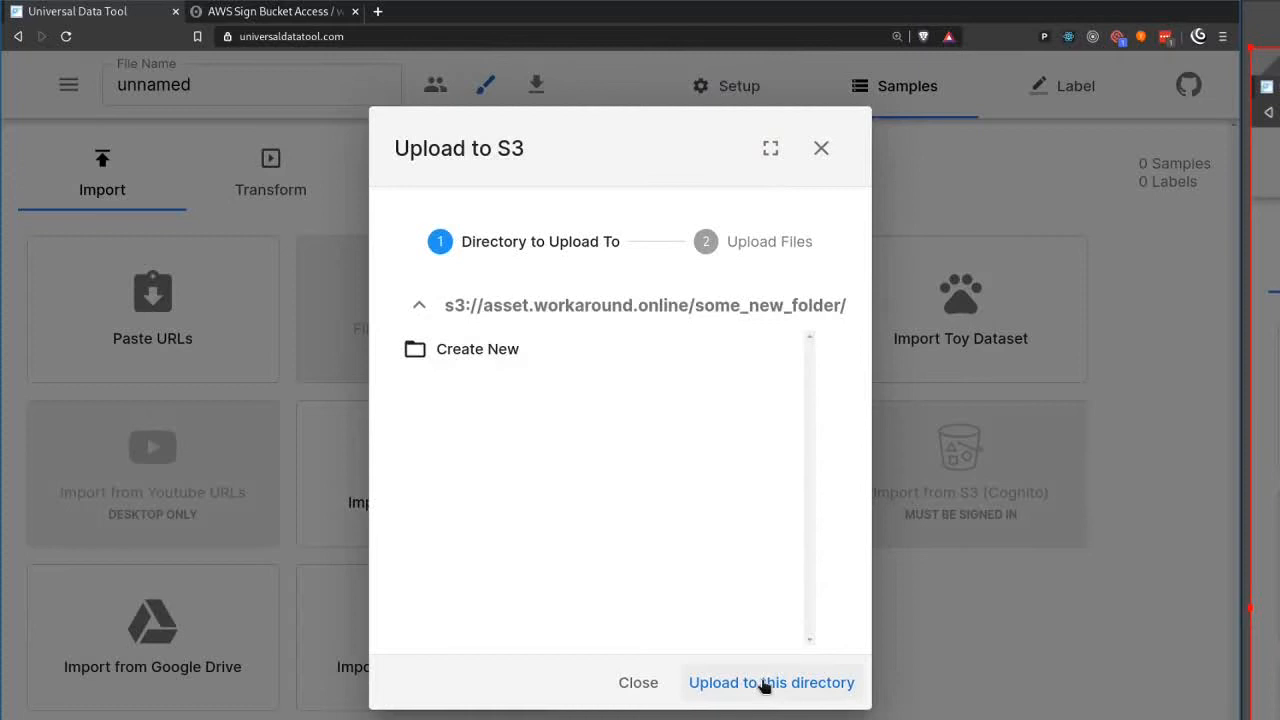
click(771, 682)
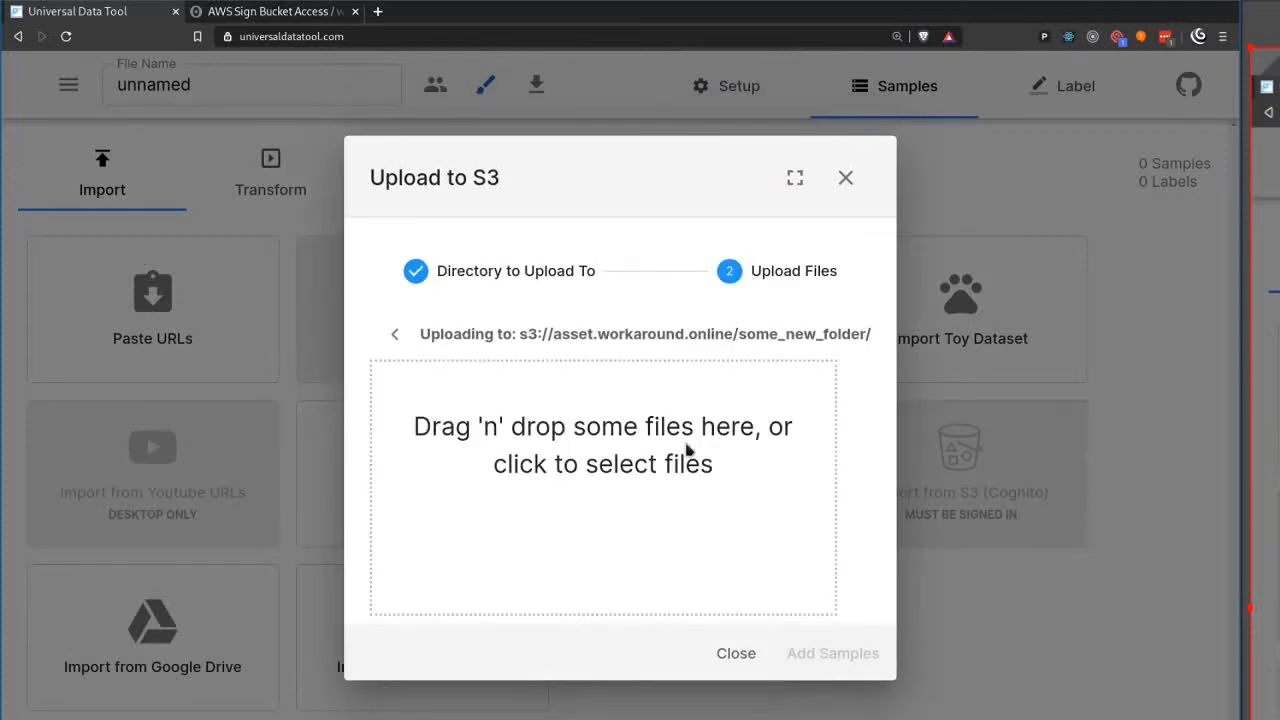
mouse_move(678, 354)
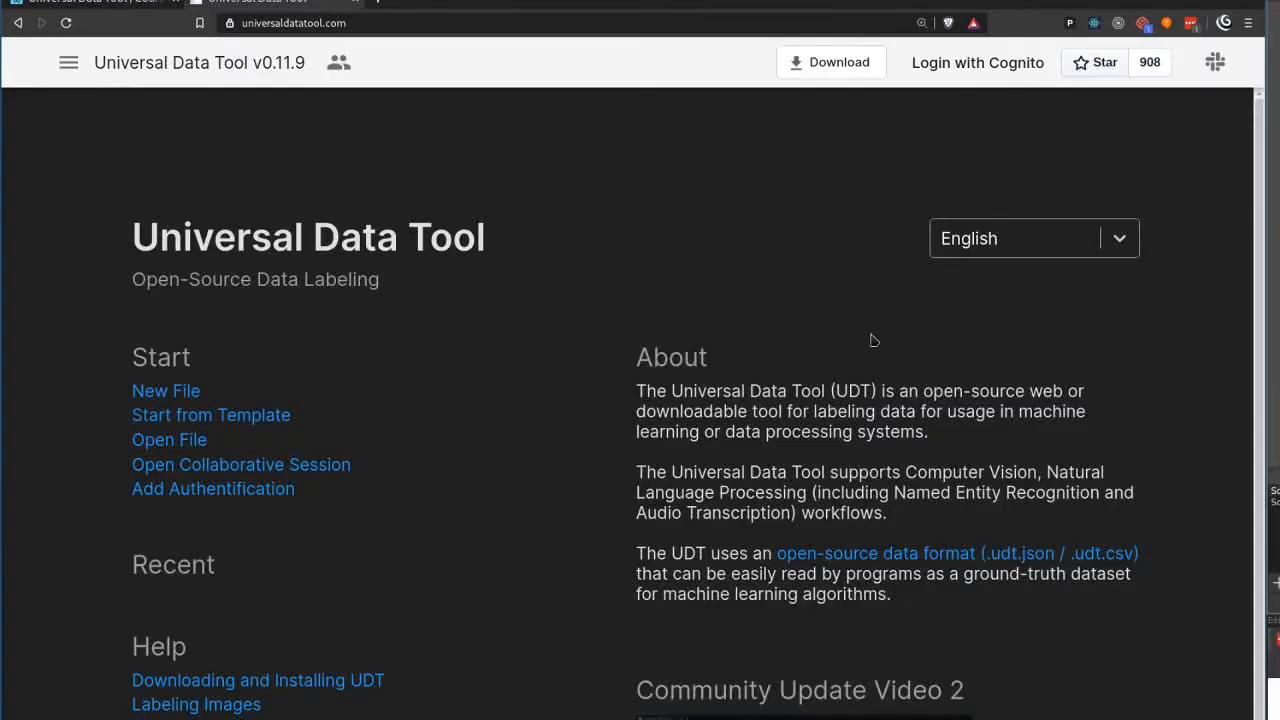
mouse_move(837, 323)
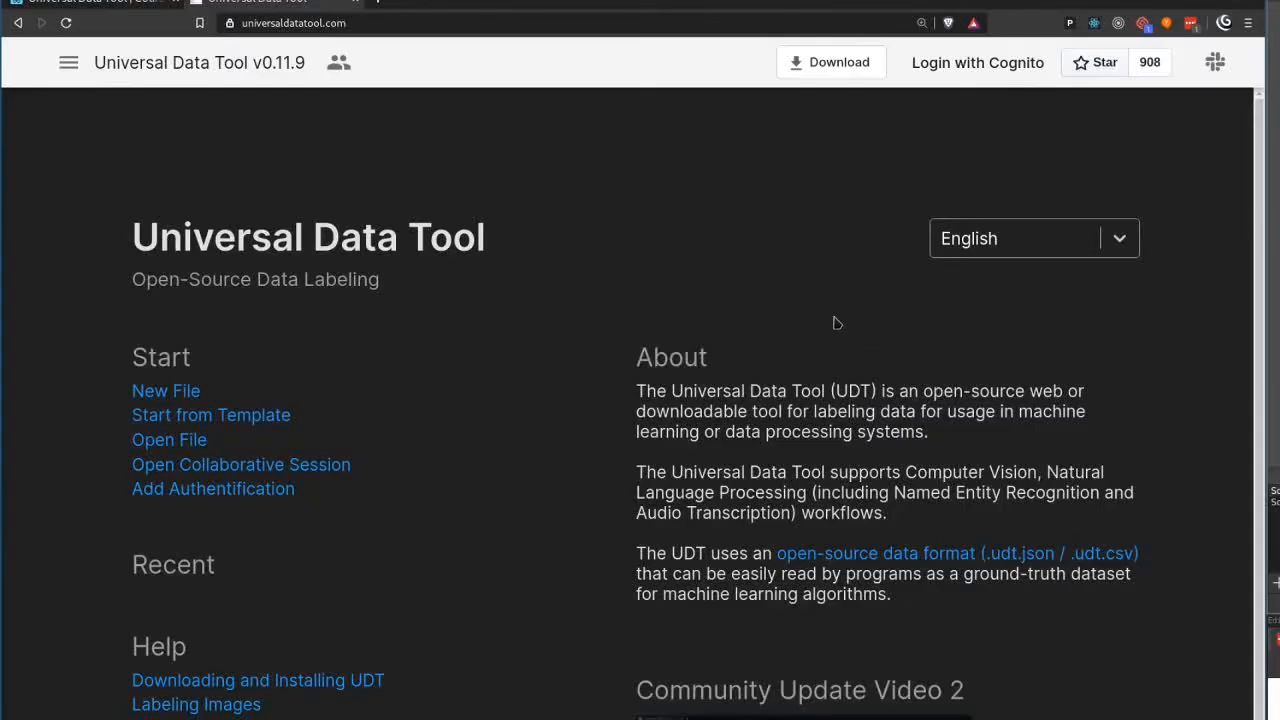
Sign in through Cognito with the username 'cyp'.
click(976, 62)
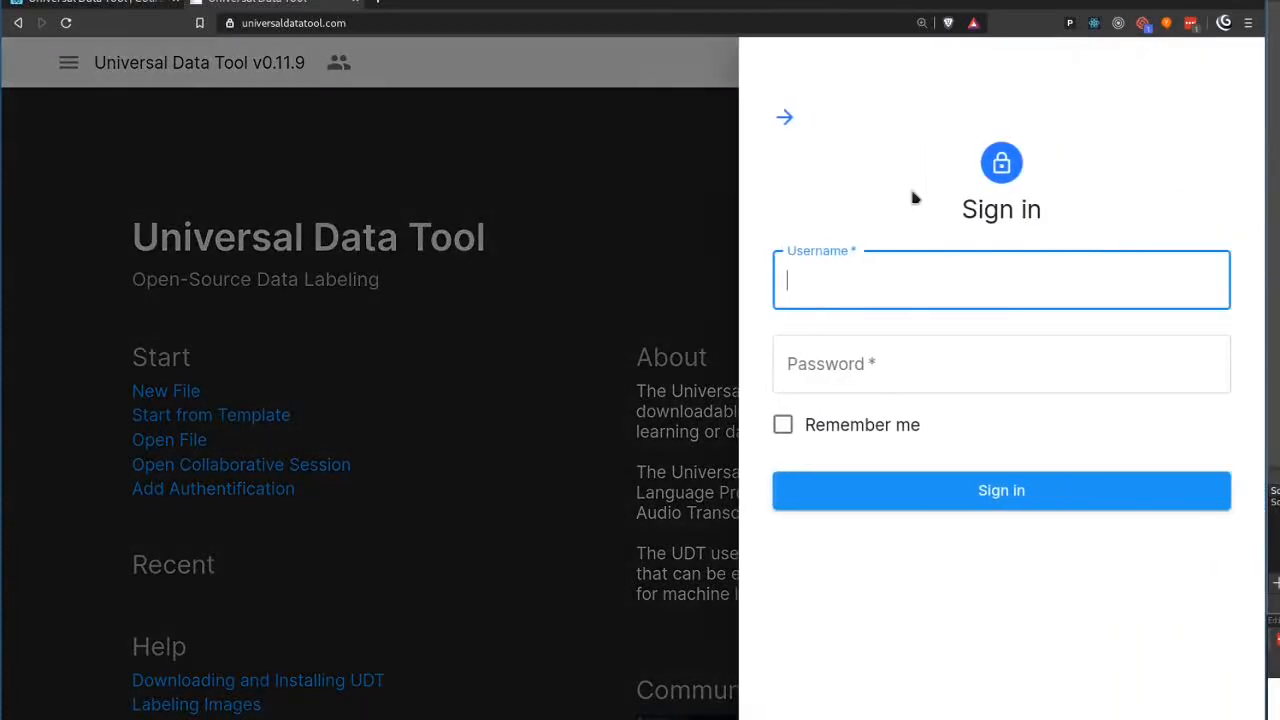
text(cypress2)
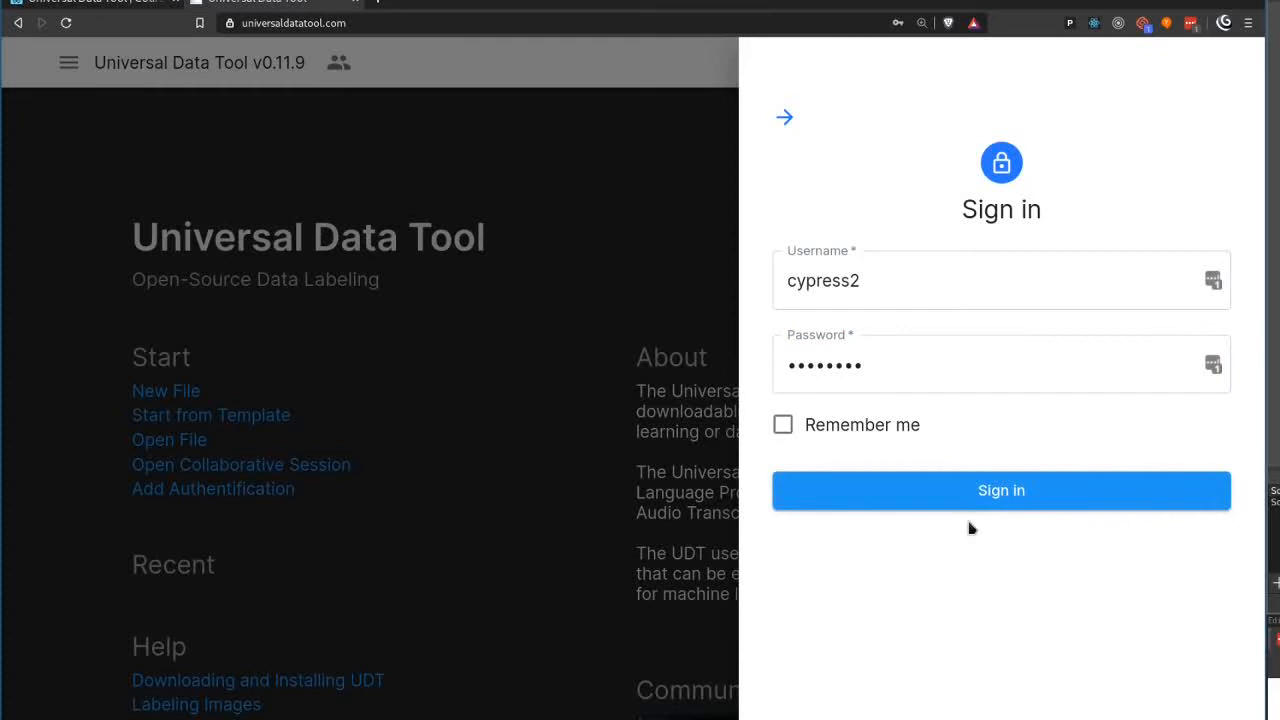
click(1001, 490)
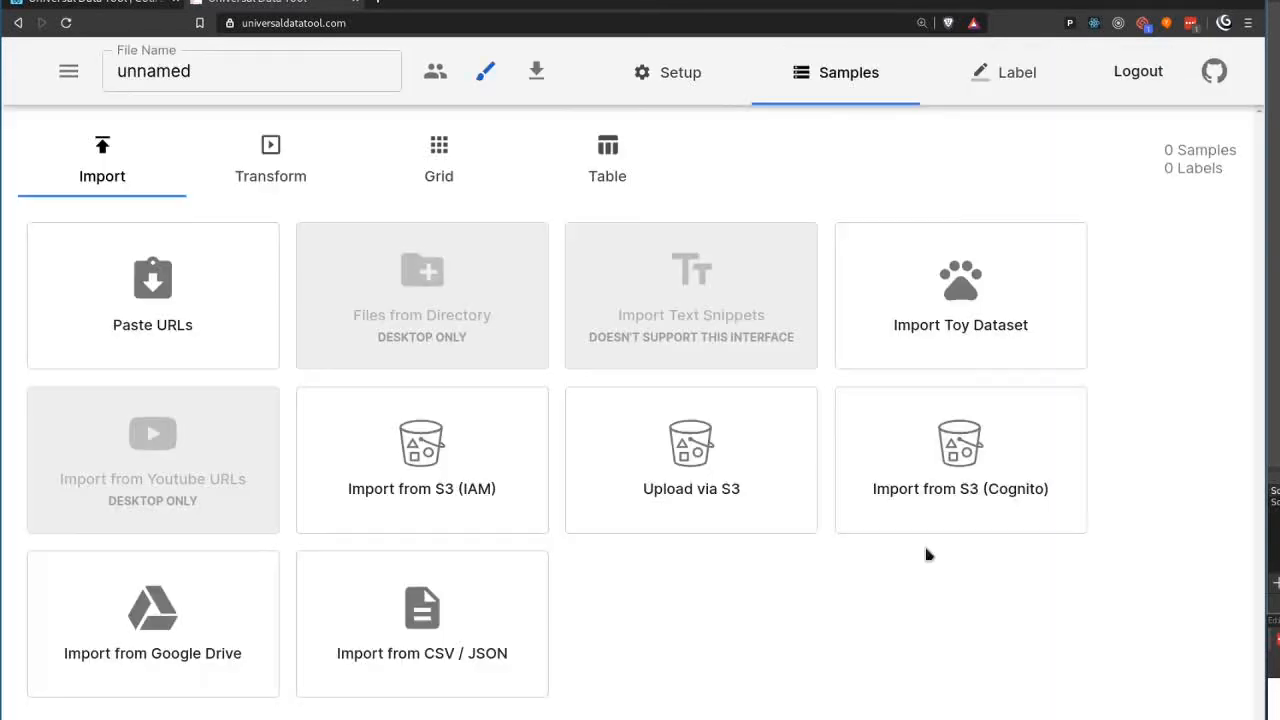
mouse_move(935, 492)
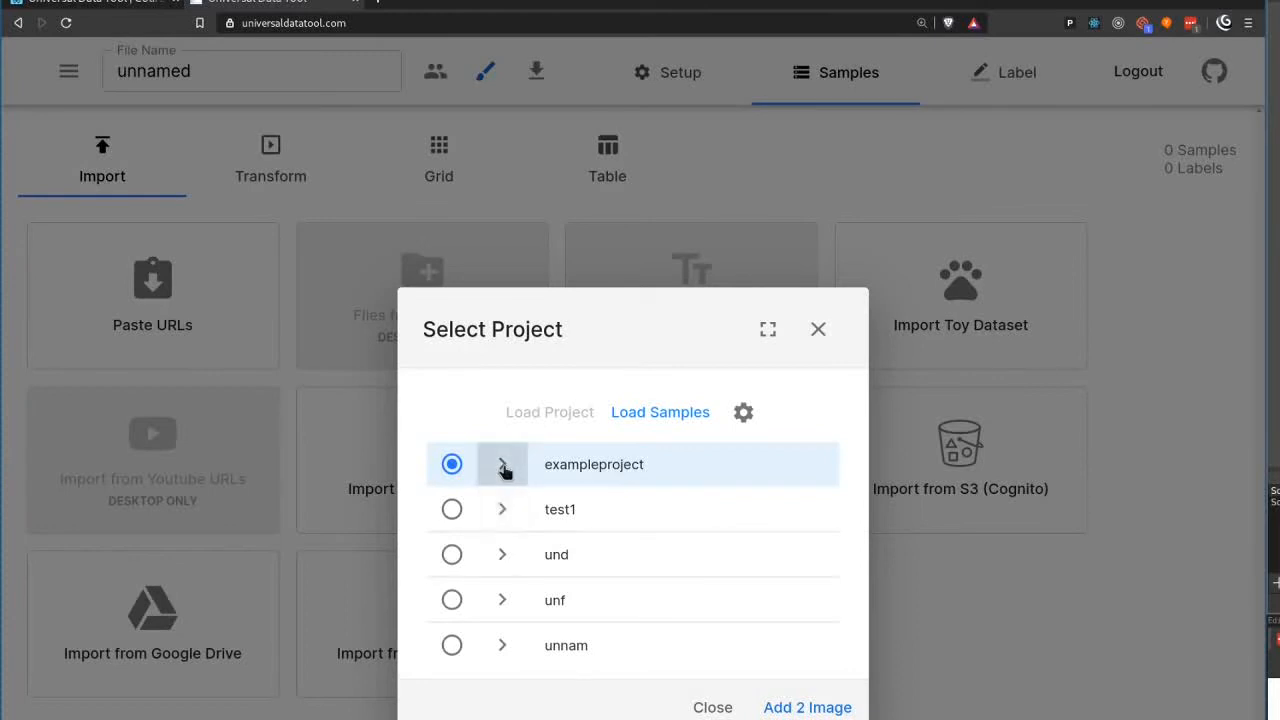
Expand exampleproject to show annotations.json, cat1.jpg and cat2.jpg, then view GitHub closed pull requests.
click(502, 464)
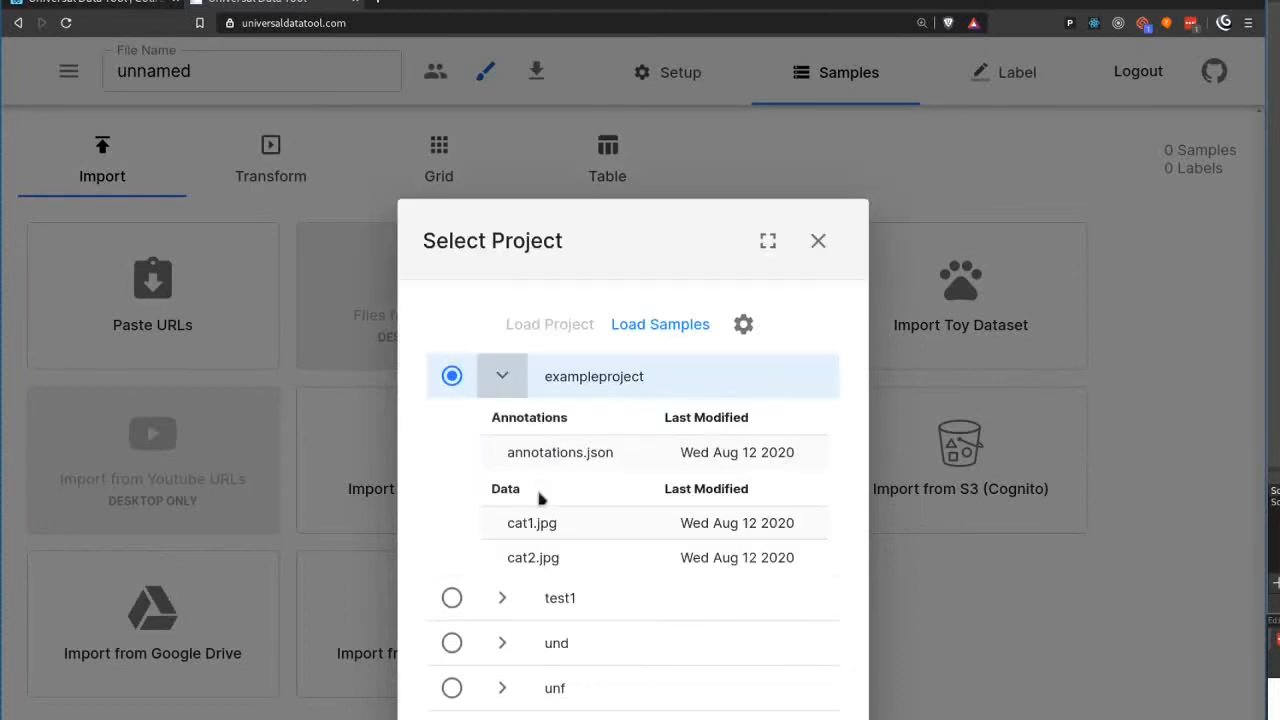
mouse_move(590, 540)
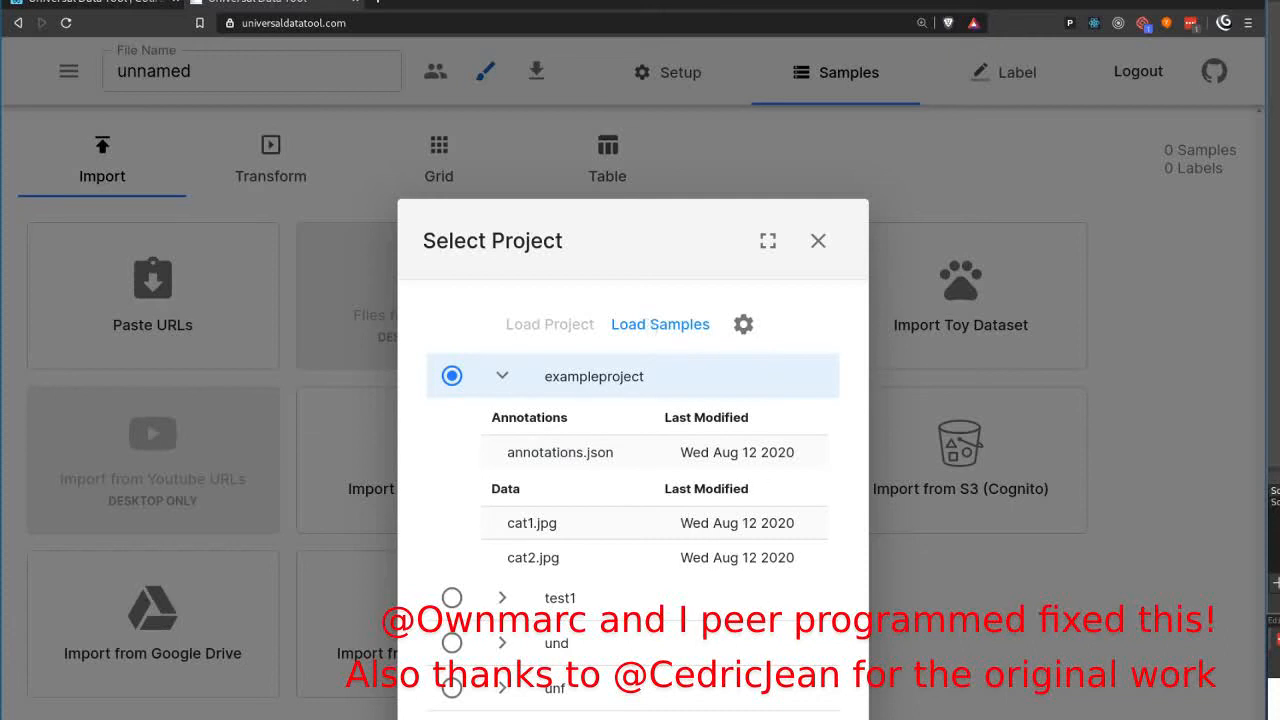
click(1003, 72)
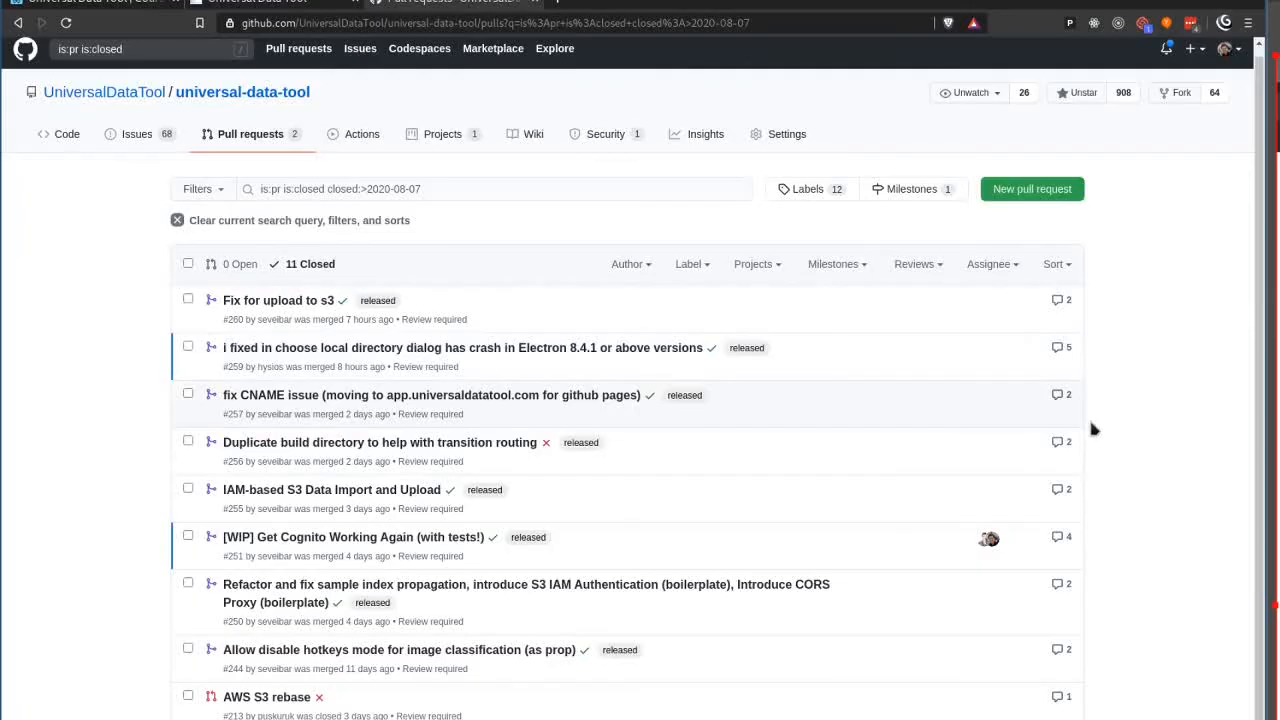
mouse_move(793, 407)
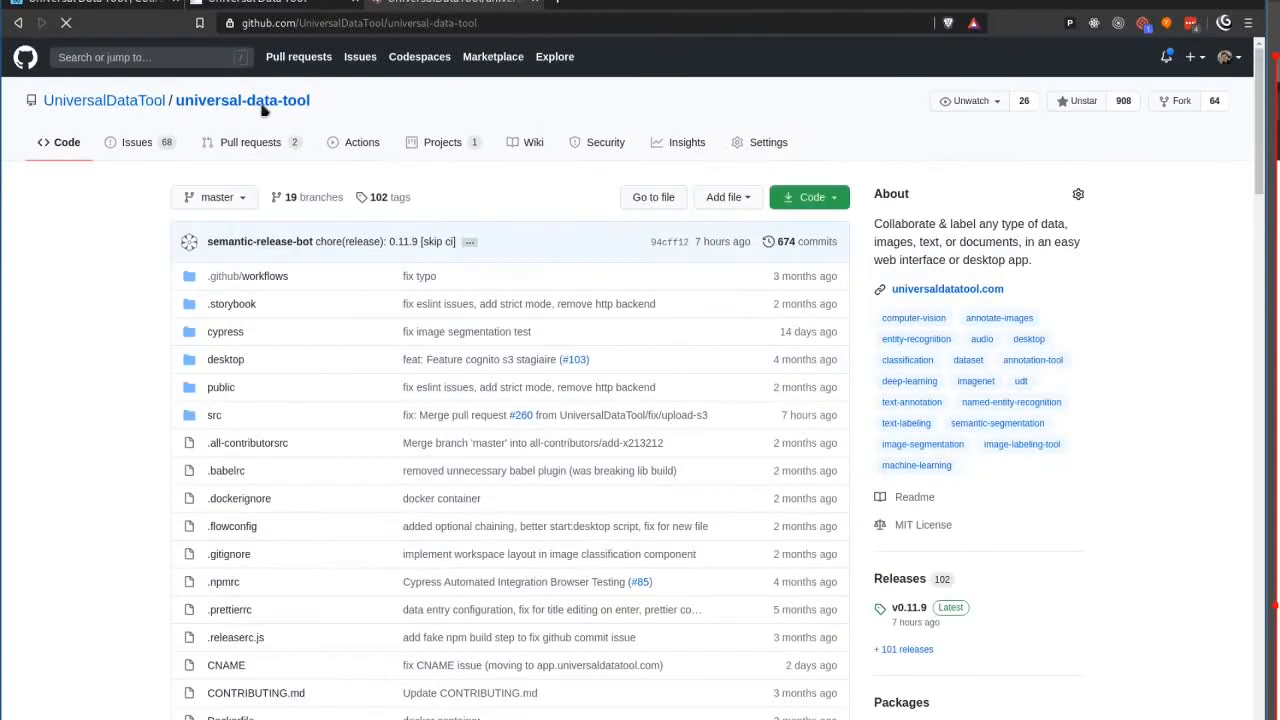
mouse_move(256, 692)
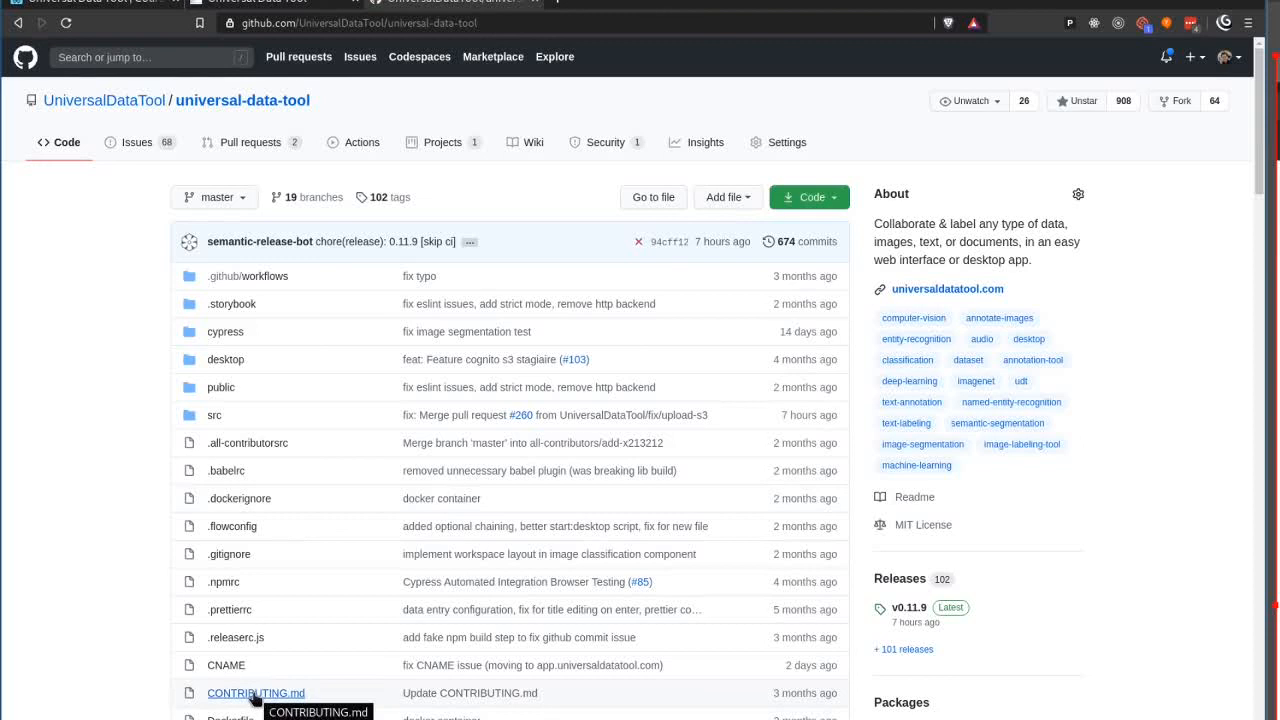
mouse_move(517, 470)
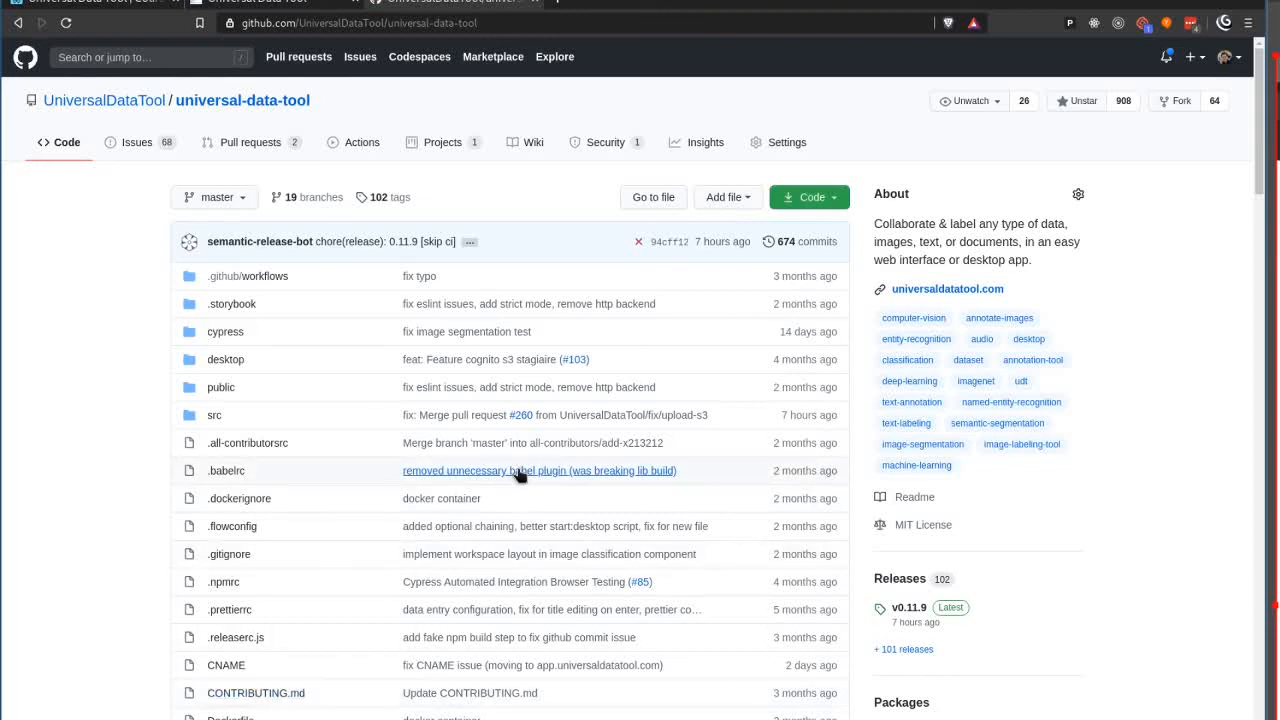
mouse_move(278, 211)
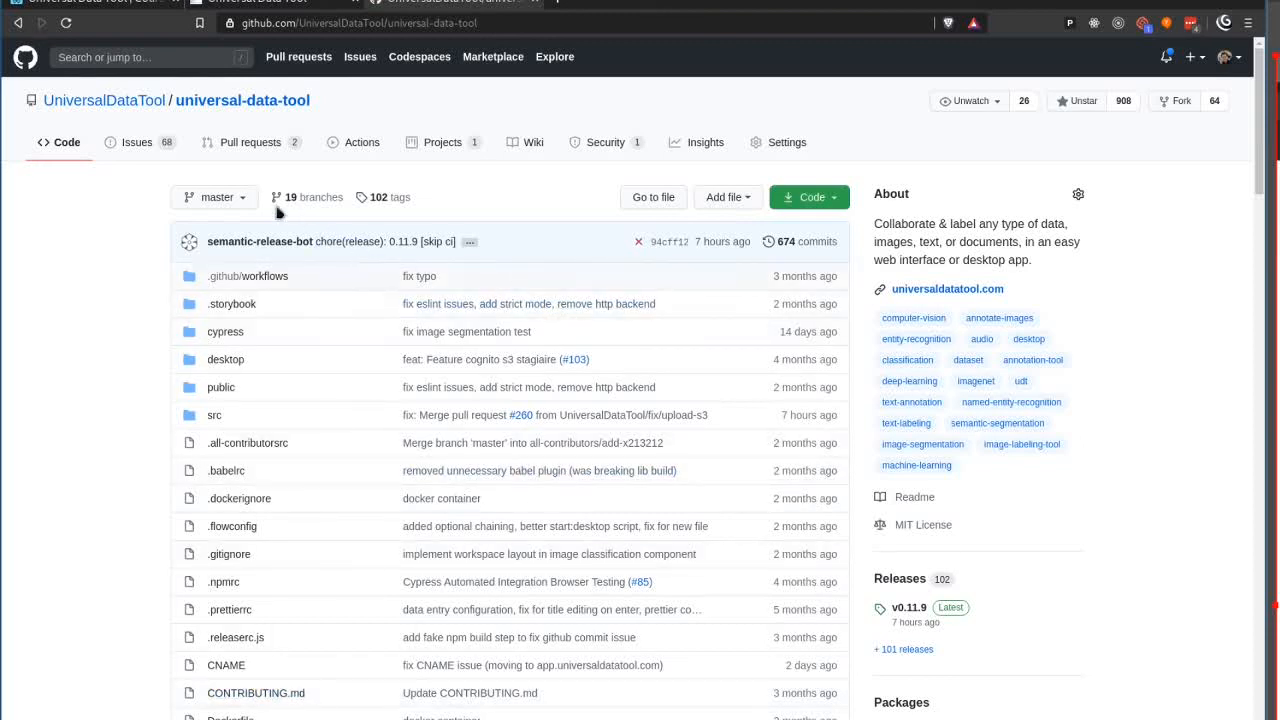